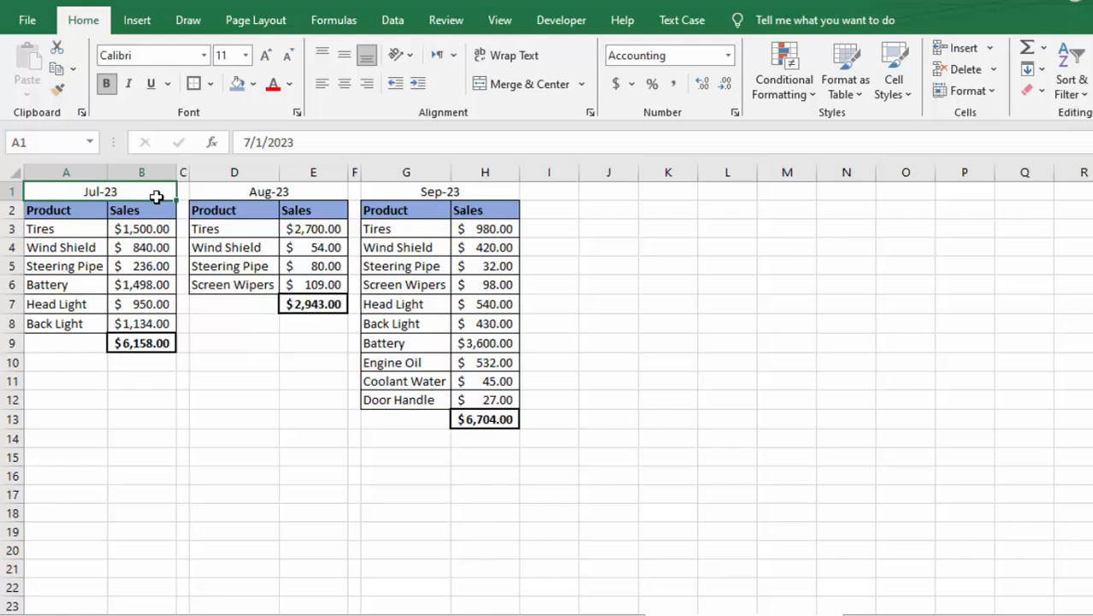
Check the September total formula and select an empty cell for the summary.
{"action": "left_click", "coordinate": [440, 191]}
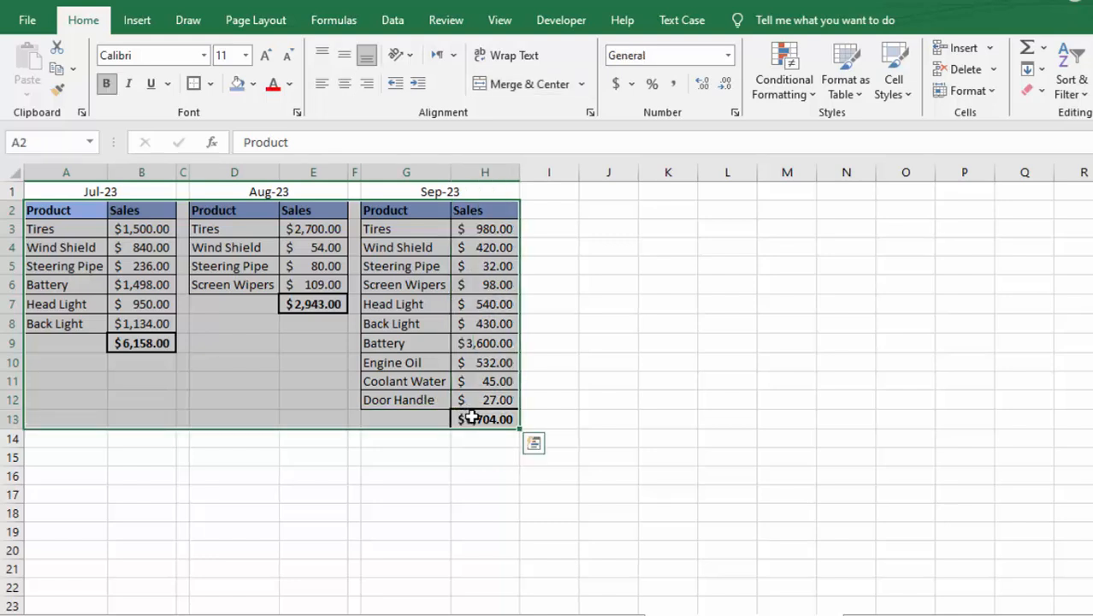
{"action": "left_click", "coordinate": [485, 419]}
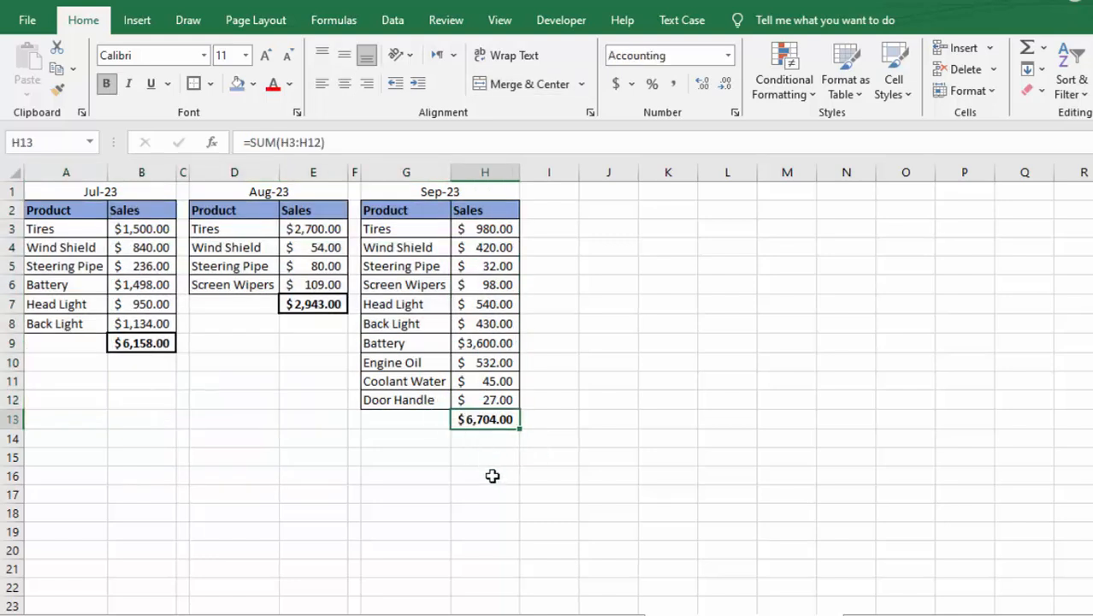
{"action": "mouse_move", "coordinate": [504, 211]}
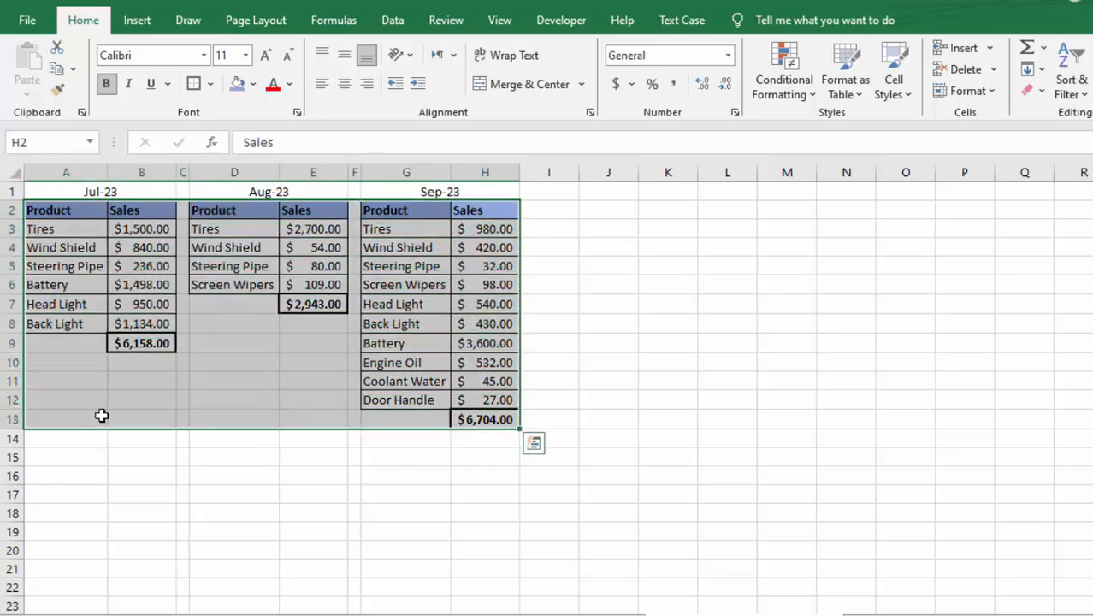
{"action": "left_click", "coordinate": [141, 400]}
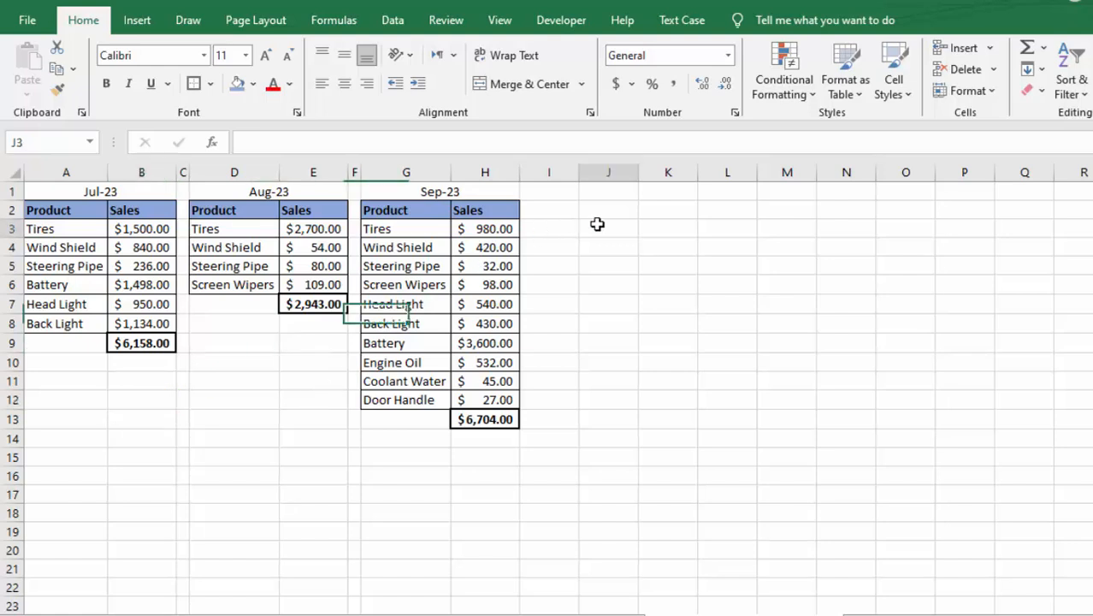
Add the July, August and September tables as Sum consolidation references.
{"action": "left_click", "coordinate": [392, 19]}
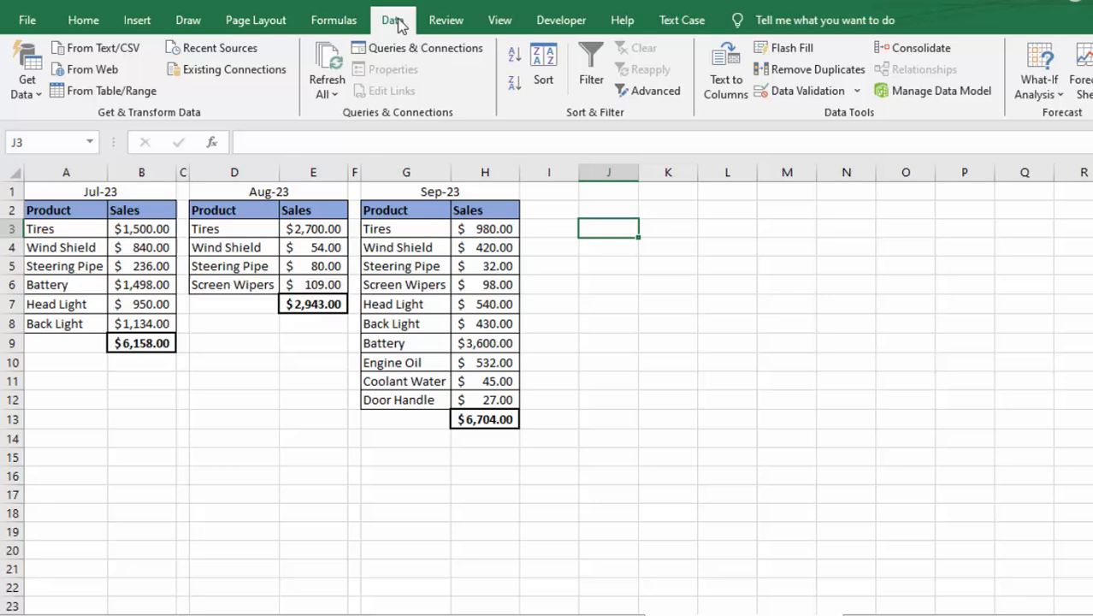
{"action": "mouse_move", "coordinate": [921, 47]}
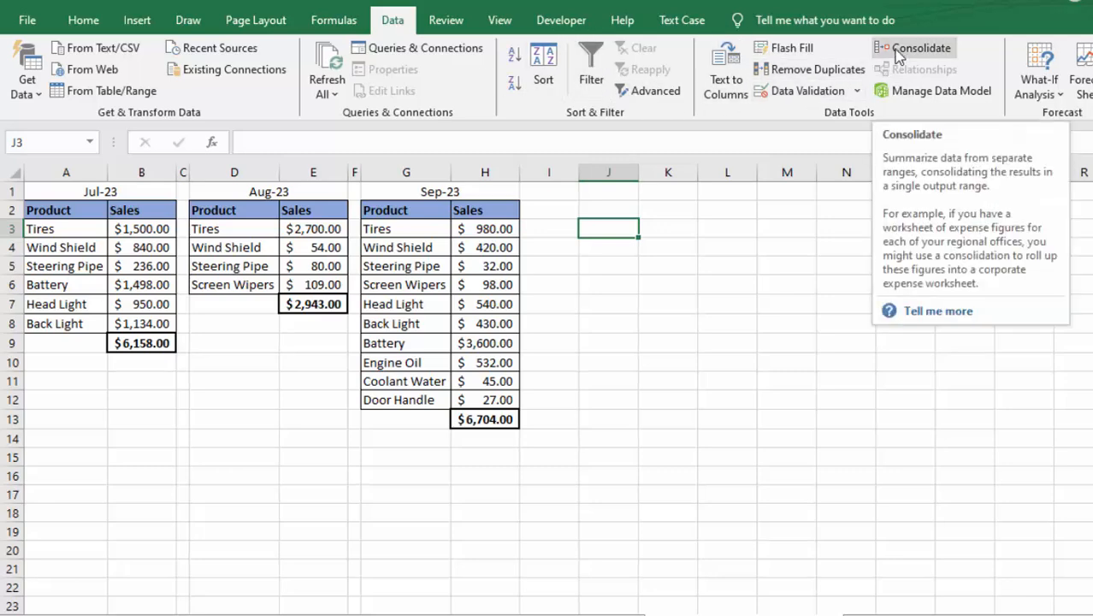
{"action": "left_click", "coordinate": [920, 47]}
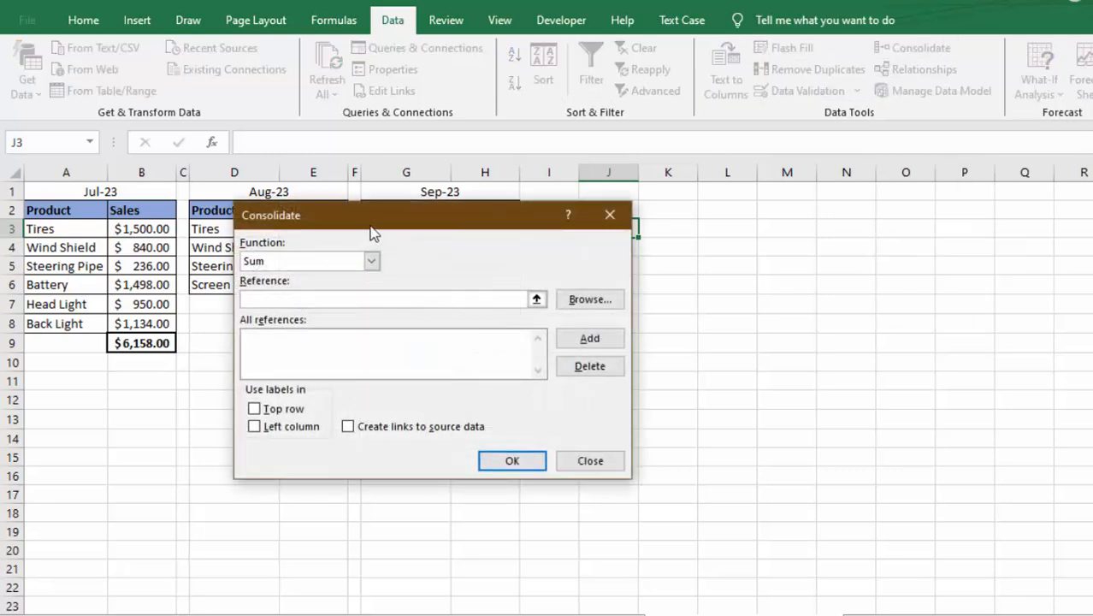
{"action": "left_click_drag", "start_coordinate": [372, 214], "coordinate": [518, 142]}
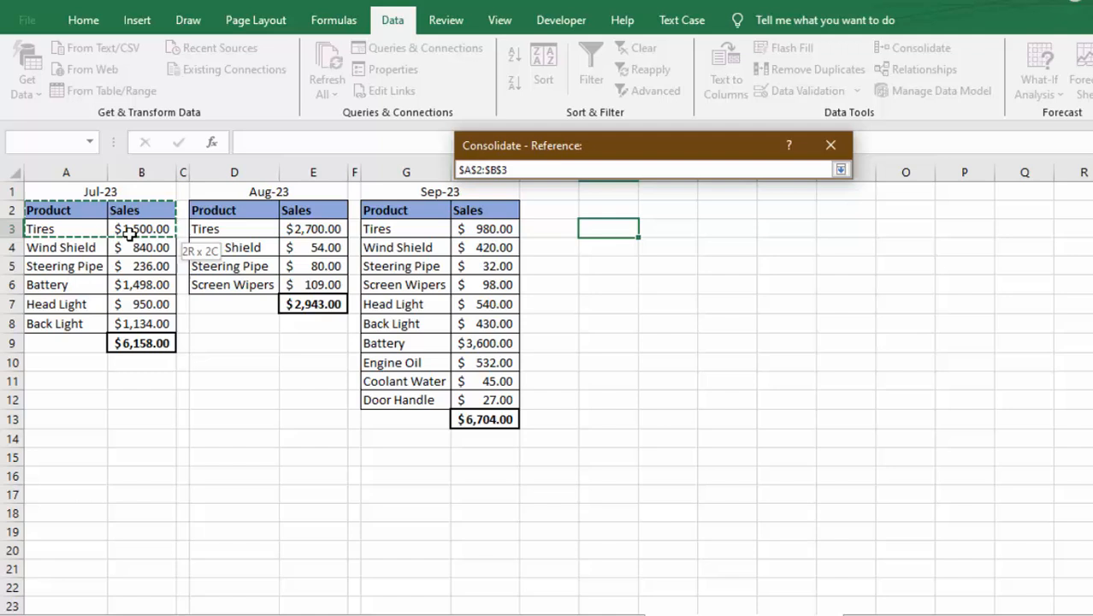
{"action": "left_click", "coordinate": [840, 169]}
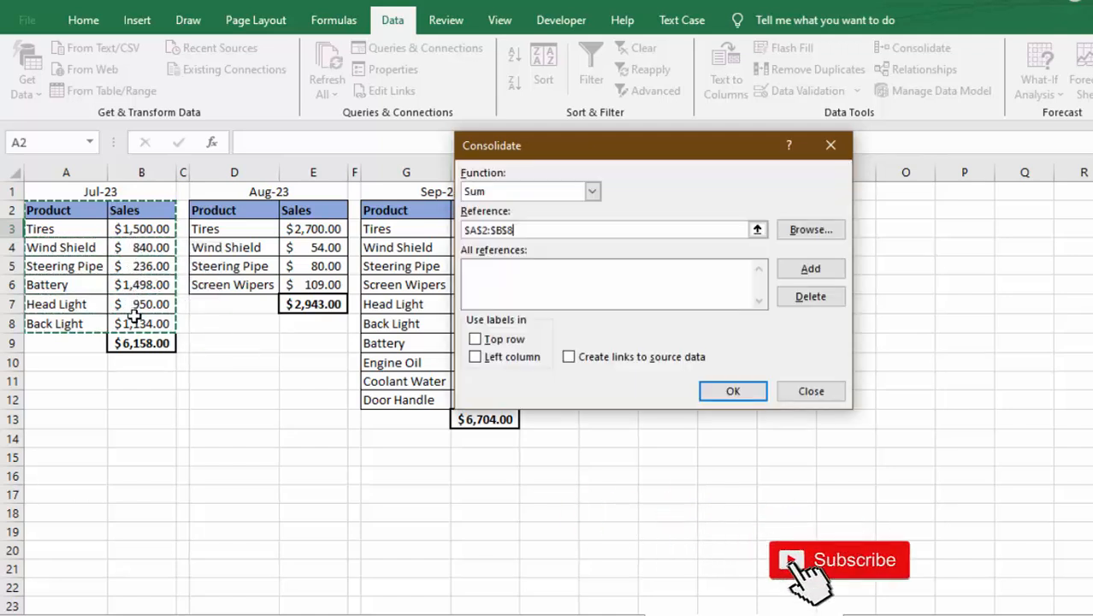
{"action": "left_click", "coordinate": [809, 268]}
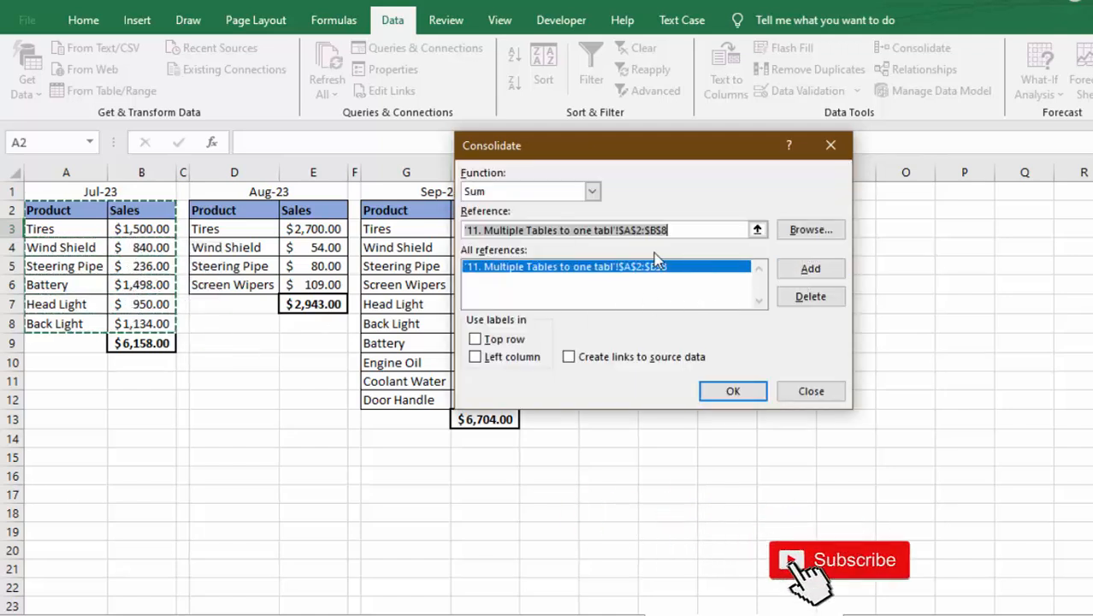
{"action": "mouse_move", "coordinate": [428, 281]}
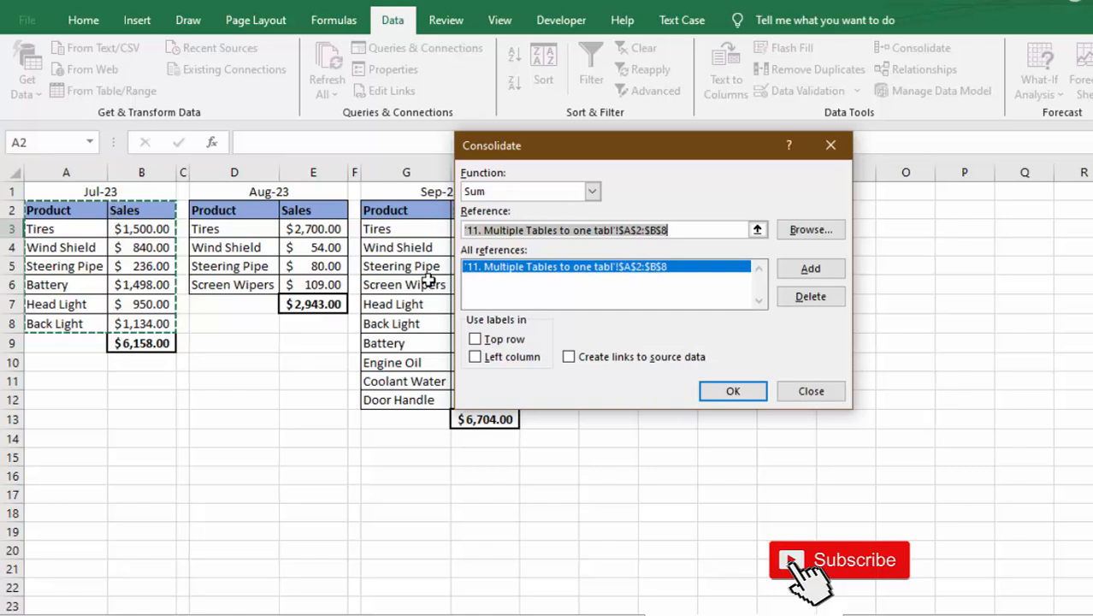
{"action": "left_click", "coordinate": [756, 229]}
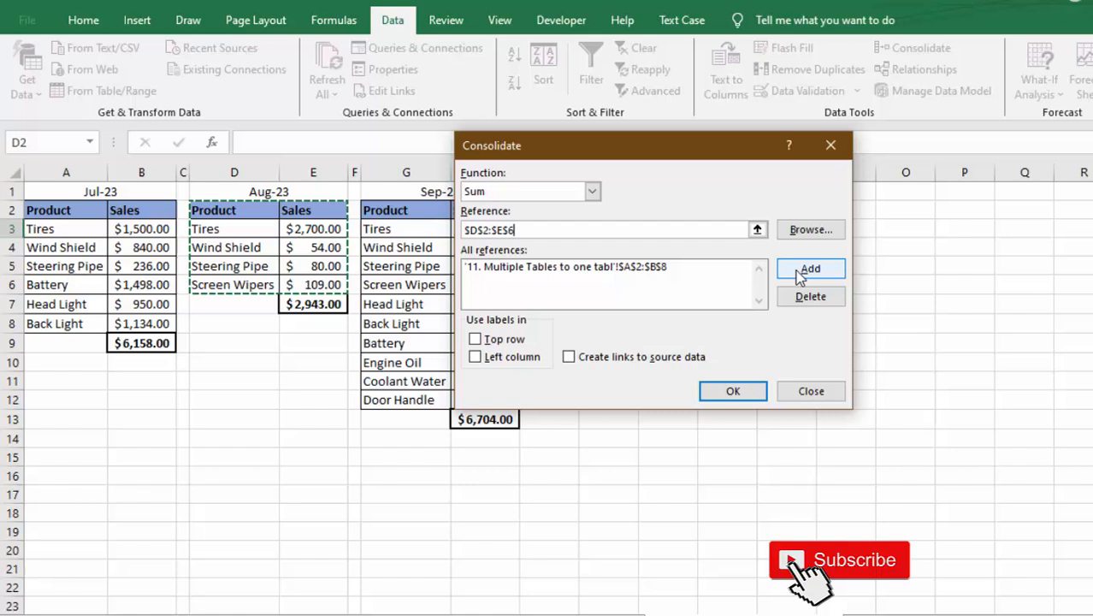
{"action": "left_click", "coordinate": [809, 268]}
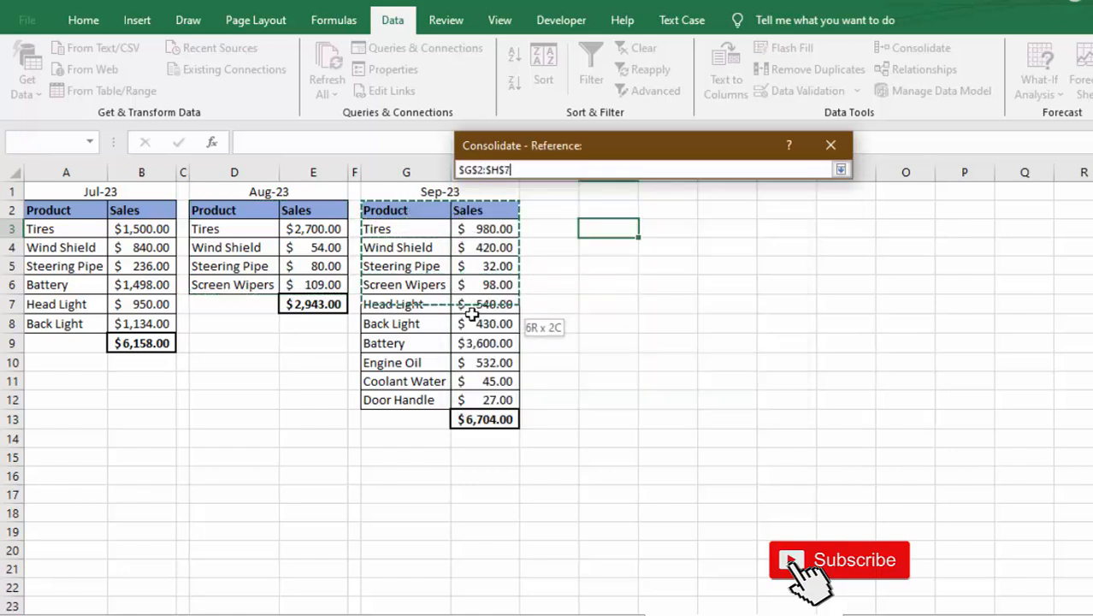
{"action": "left_click", "coordinate": [841, 169]}
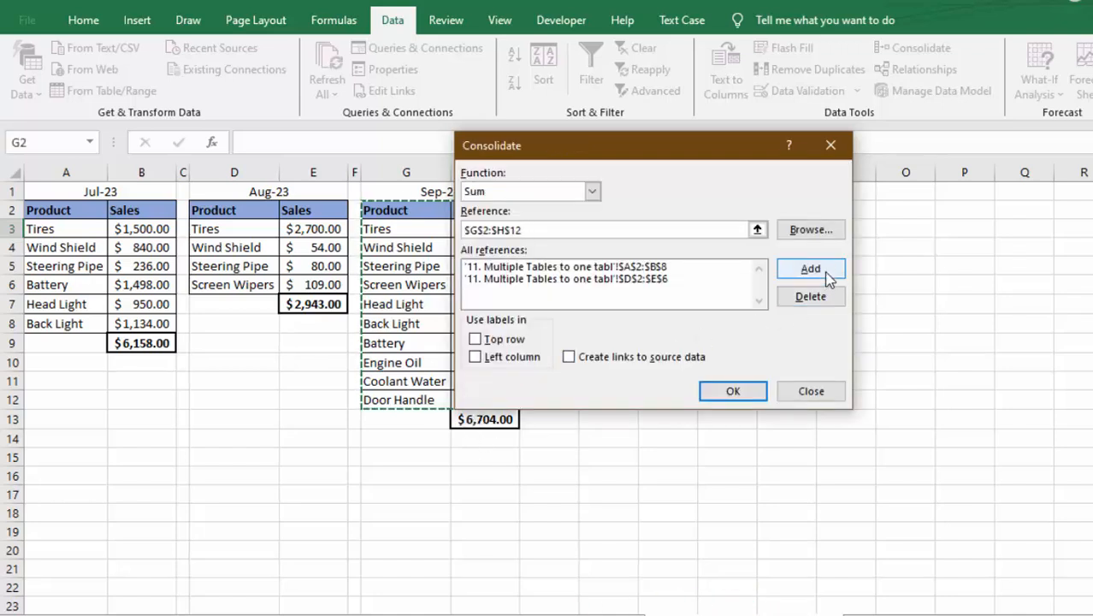
{"action": "left_click", "coordinate": [810, 269]}
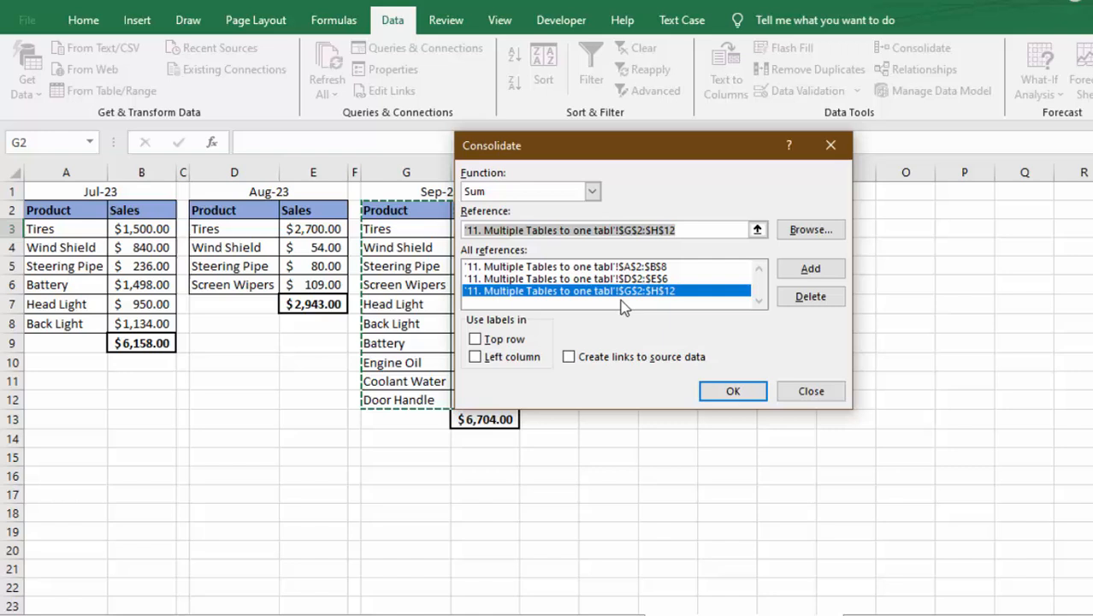
{"action": "left_click_drag", "start_coordinate": [650, 145], "coordinate": [769, 146]}
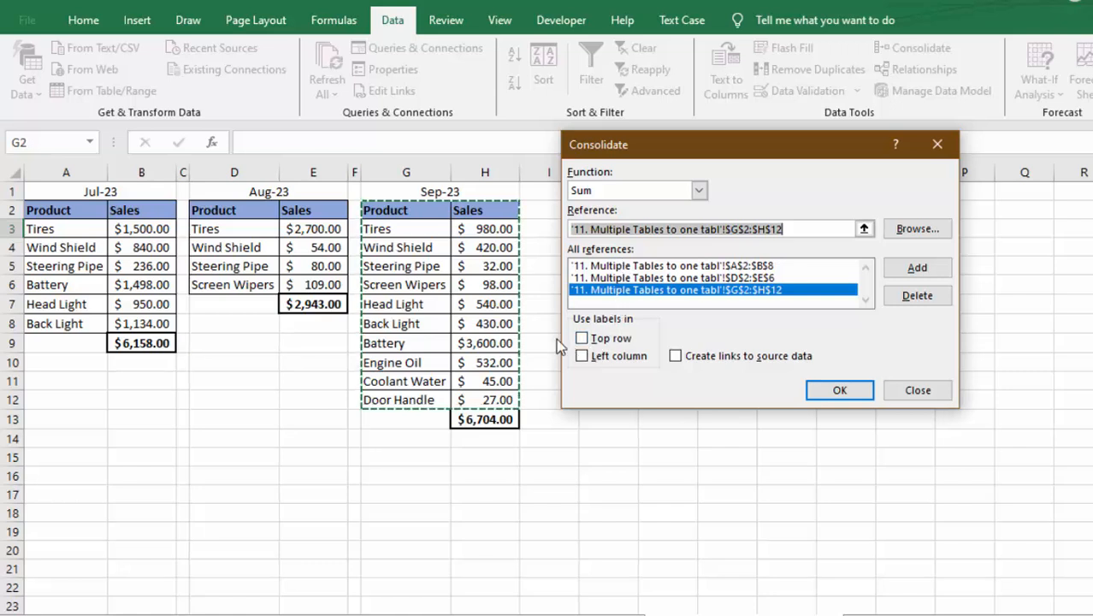
{"action": "mouse_move", "coordinate": [503, 231]}
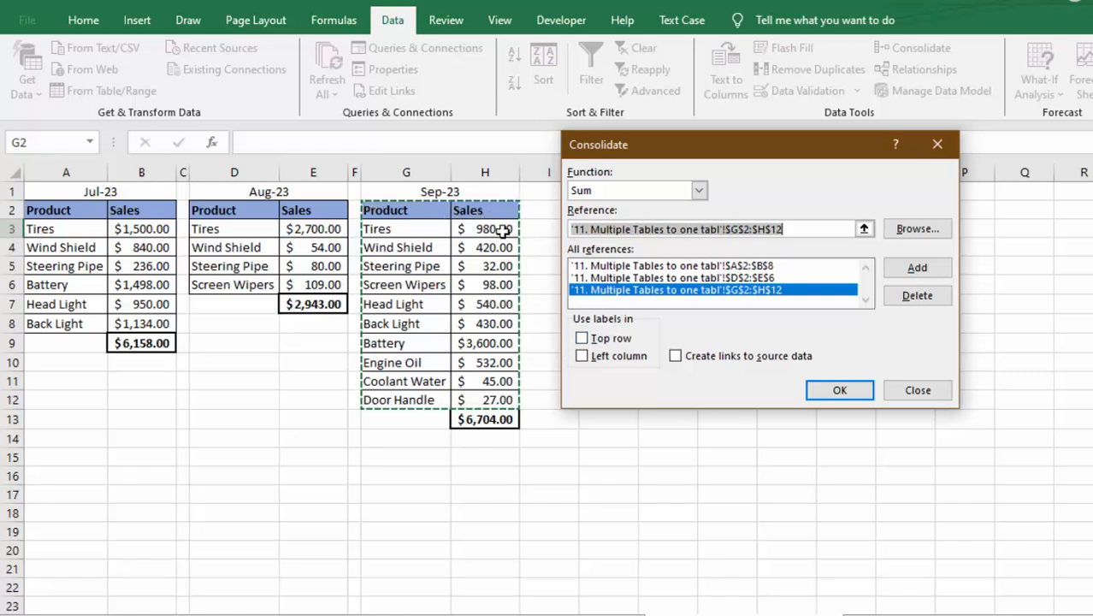
Use Top row and Left column labels and run the consolidation.
{"action": "left_click", "coordinate": [582, 338]}
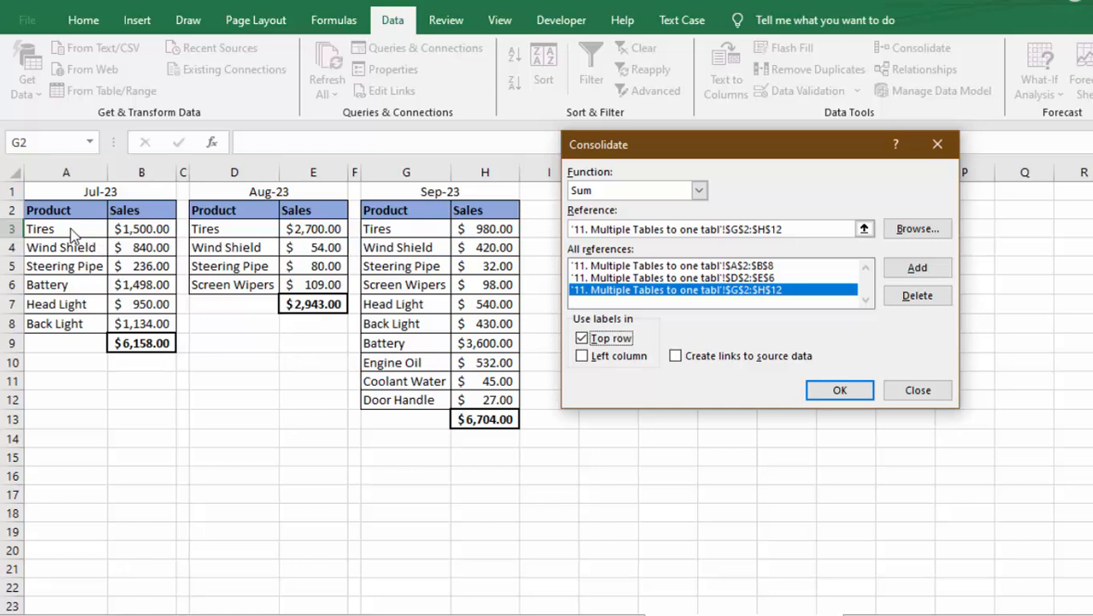
{"action": "mouse_move", "coordinate": [127, 239]}
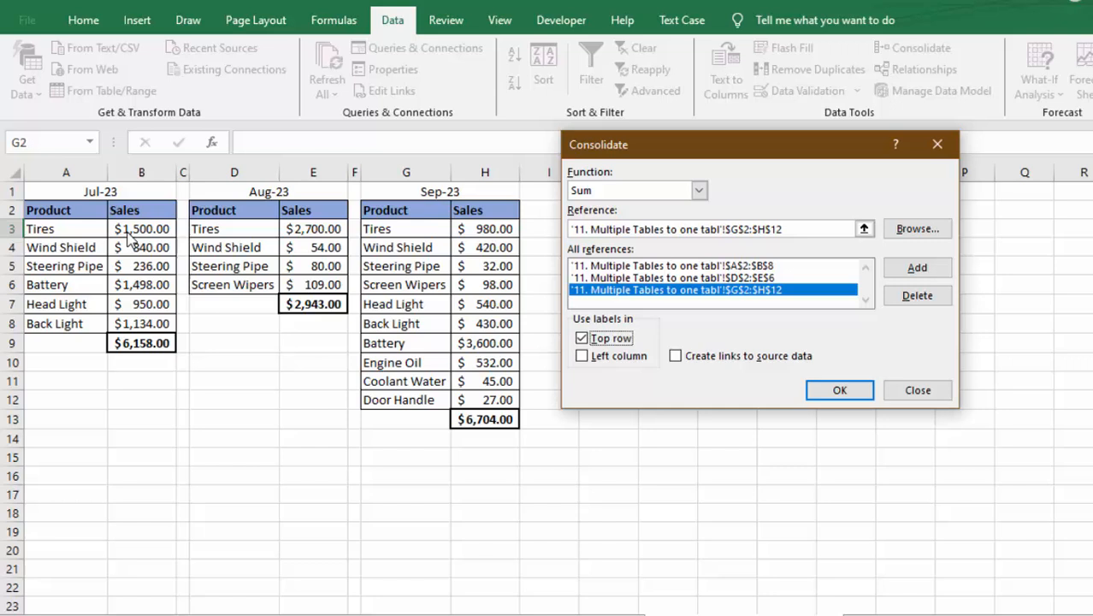
{"action": "mouse_move", "coordinate": [99, 248]}
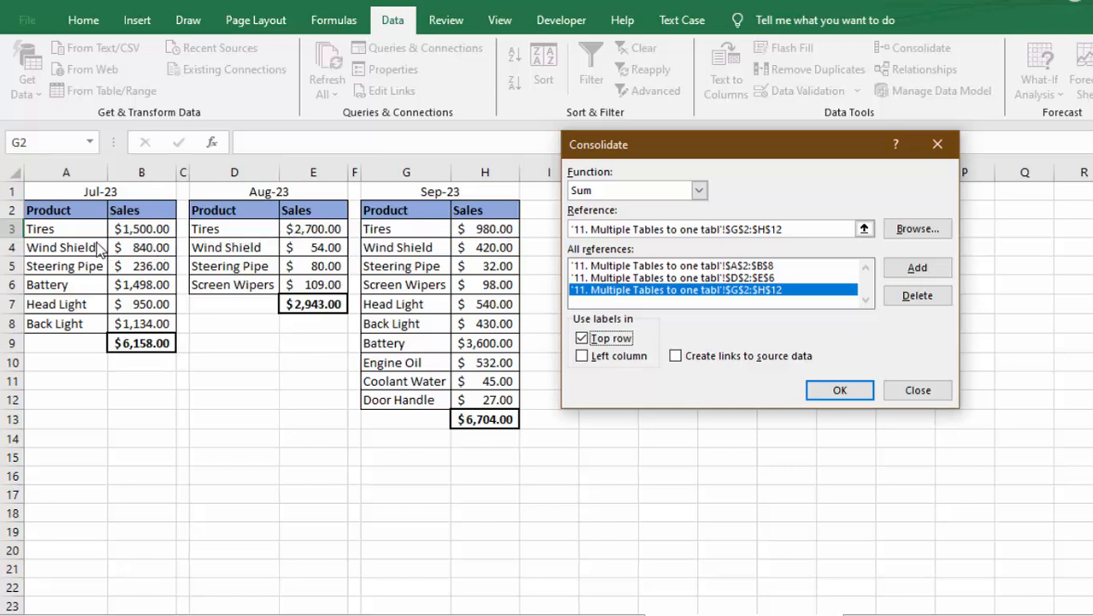
{"action": "mouse_move", "coordinate": [608, 377]}
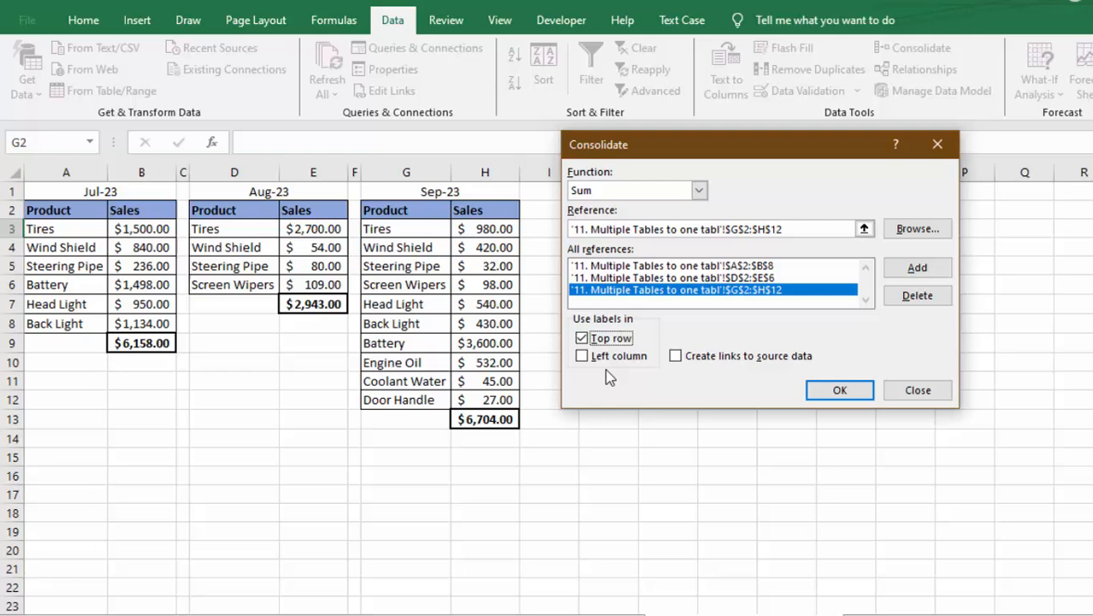
{"action": "left_click", "coordinate": [582, 356]}
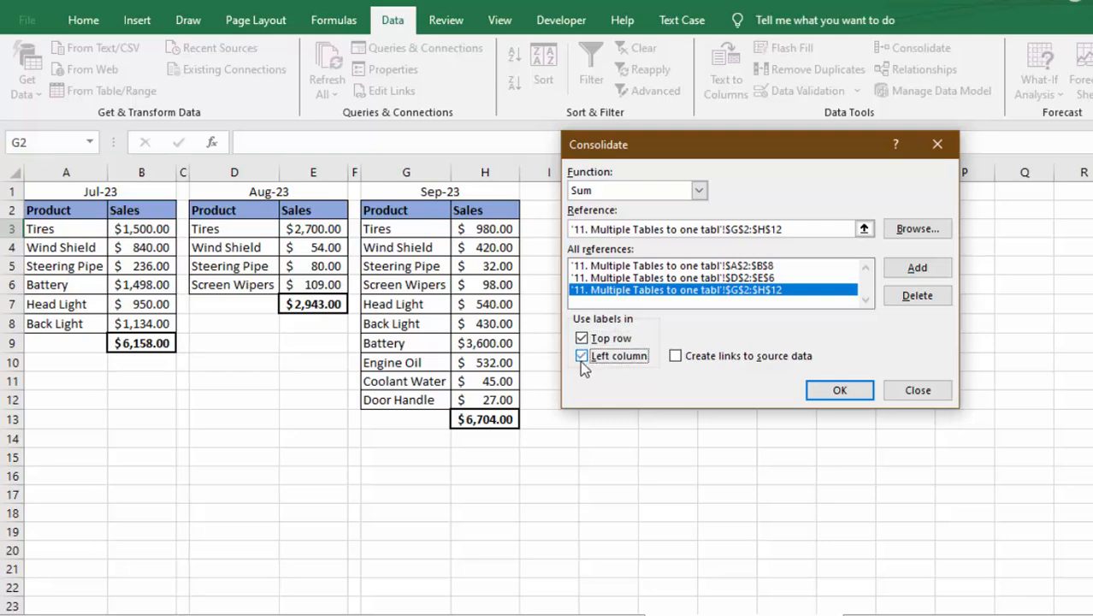
{"action": "left_click", "coordinate": [839, 390]}
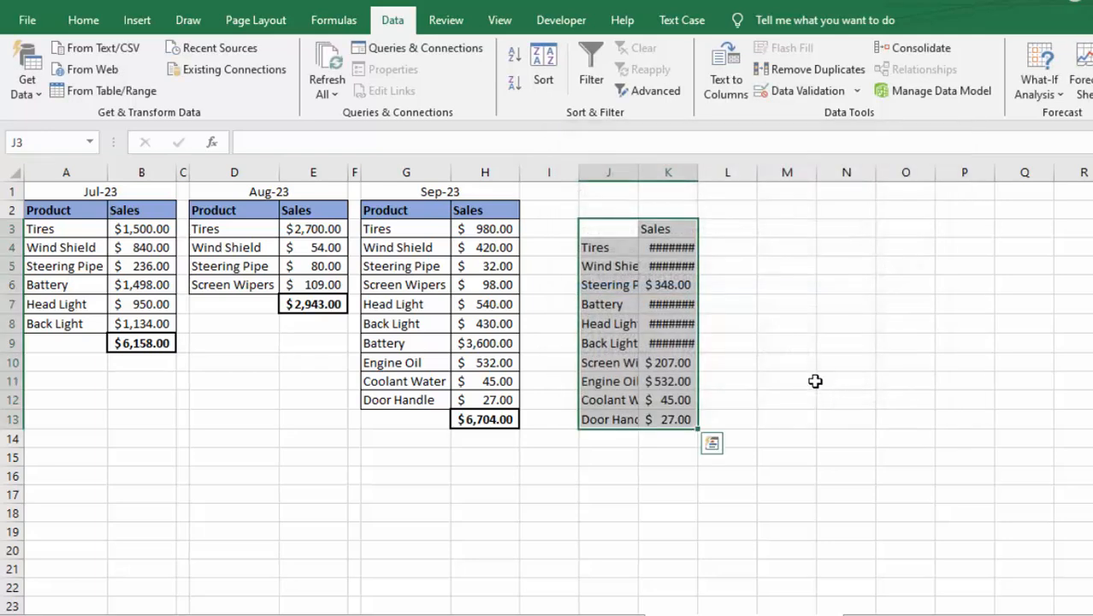
Widen summary columns J and K to fit the product names and sales amounts.
{"action": "left_click", "coordinate": [608, 172]}
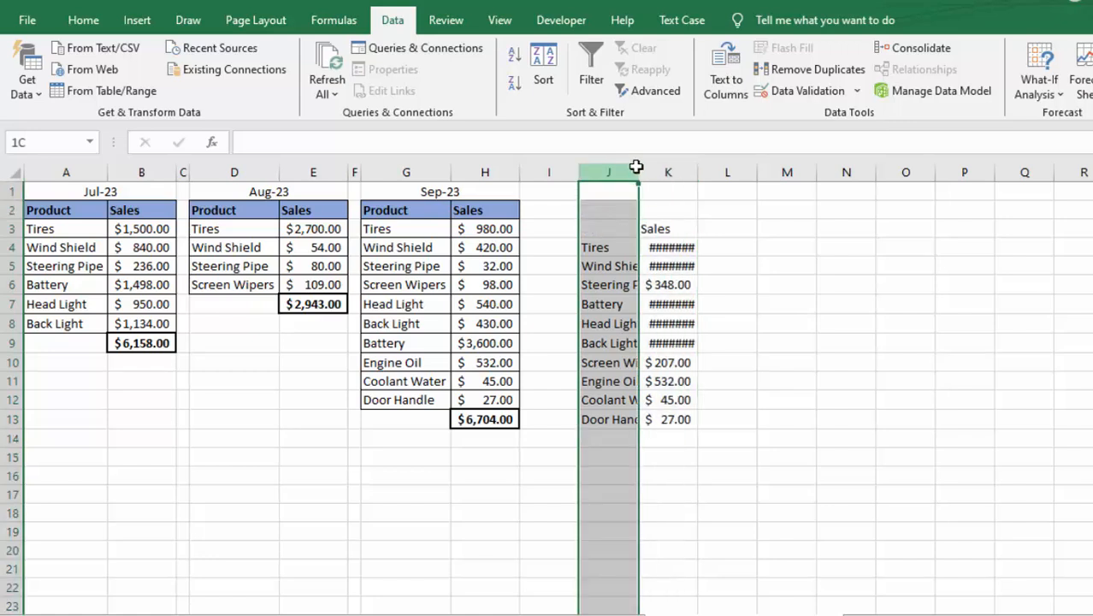
{"action": "left_click_drag", "start_coordinate": [637, 171], "coordinate": [703, 172]}
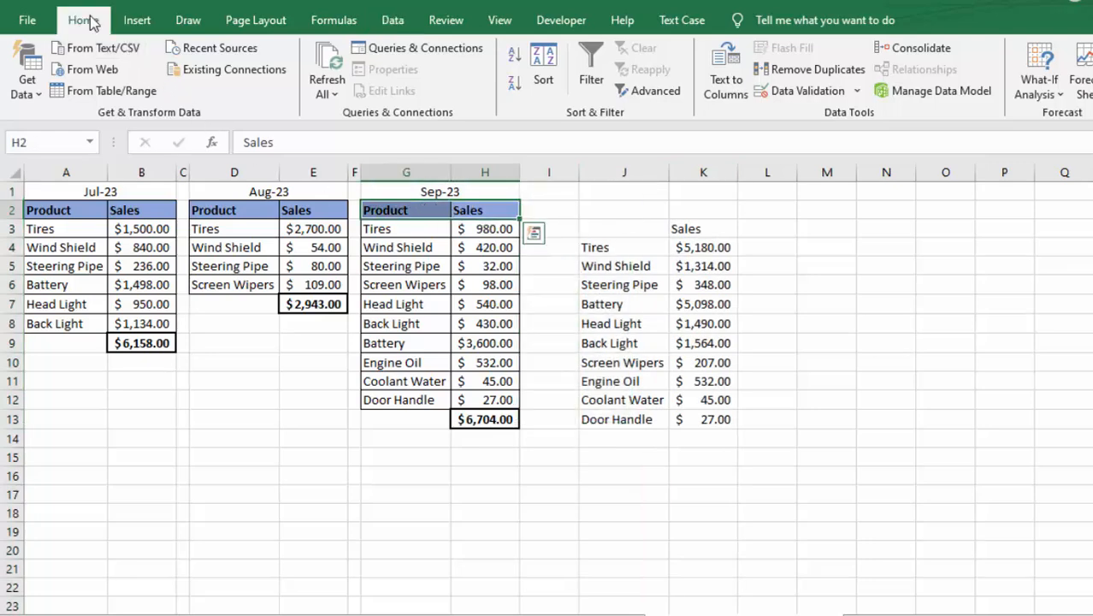
Style the summary headers and enter =SUM(K4:K13) in K14 for a $15,805 total.
{"action": "left_click", "coordinate": [84, 20]}
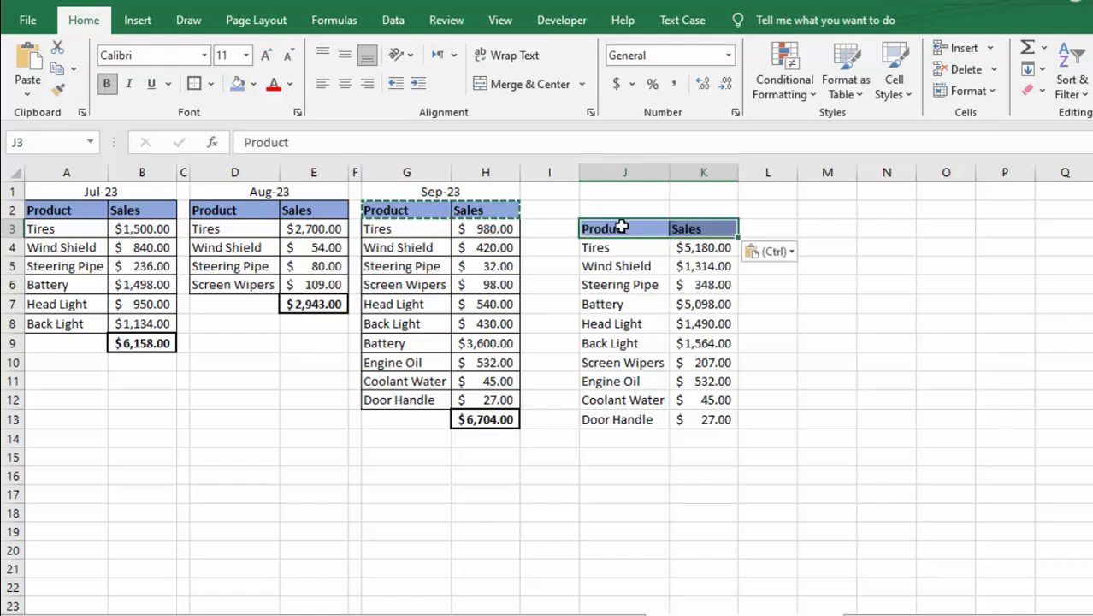
{"action": "left_click", "coordinate": [704, 439]}
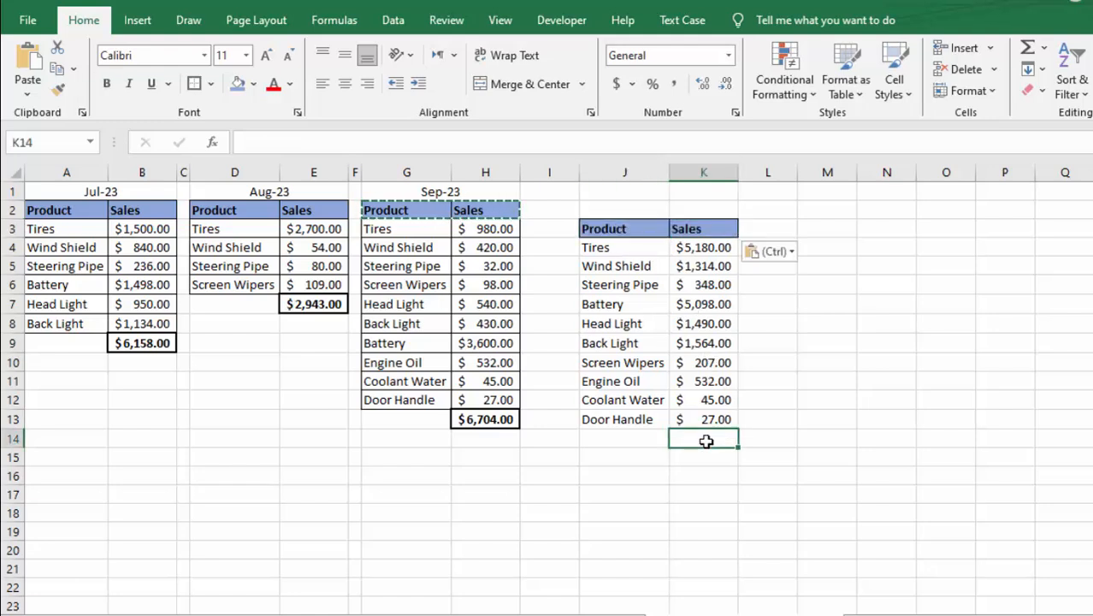
{"action": "type", "text": "=SUM(K4:K13)"}
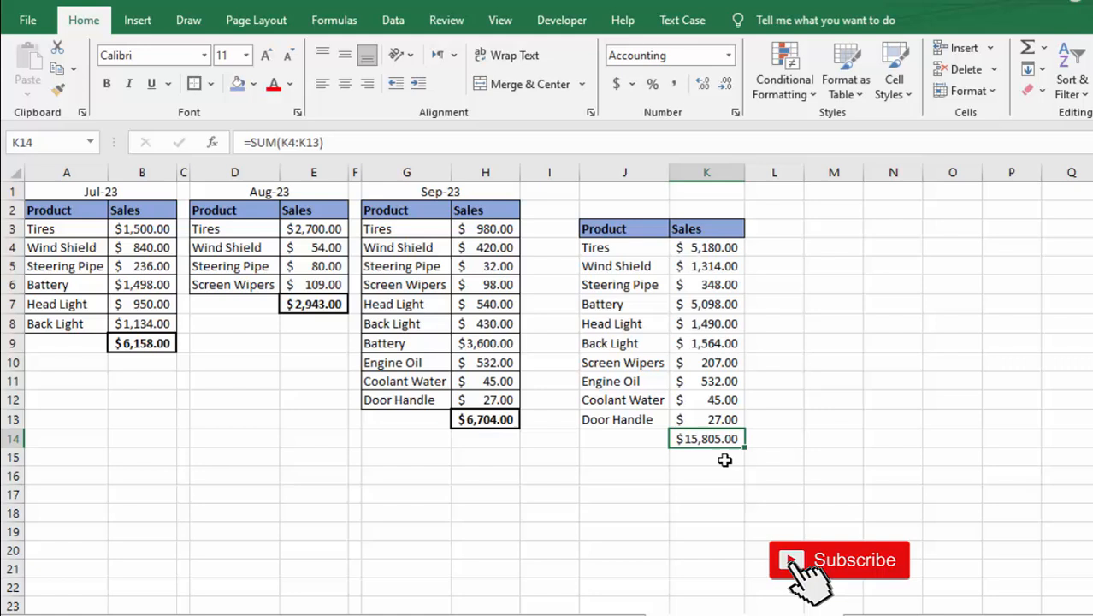
{"action": "mouse_move", "coordinate": [704, 452]}
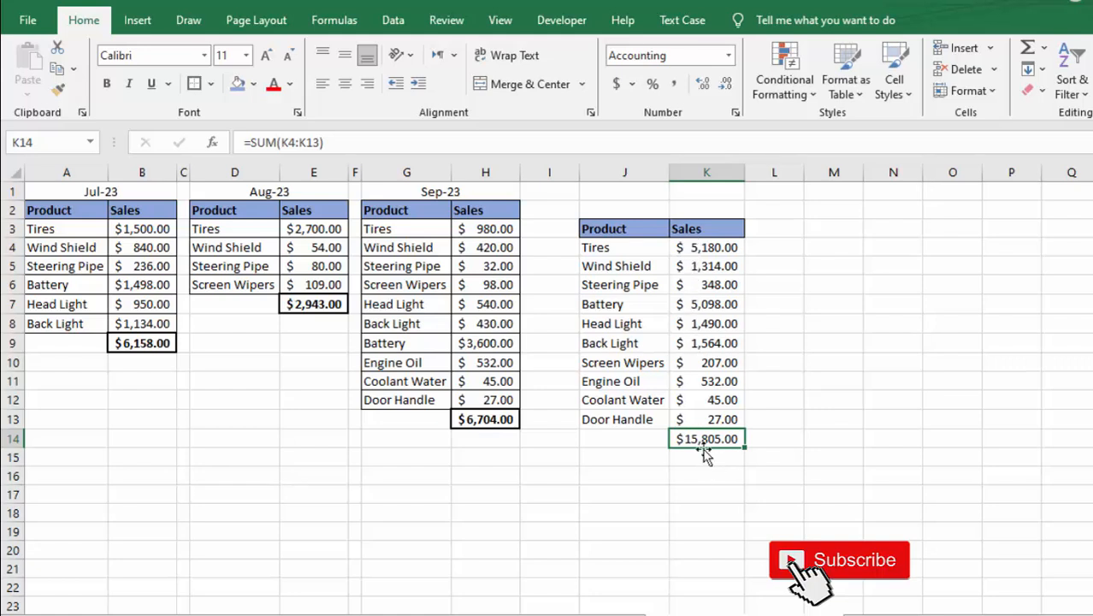
{"action": "mouse_move", "coordinate": [684, 463]}
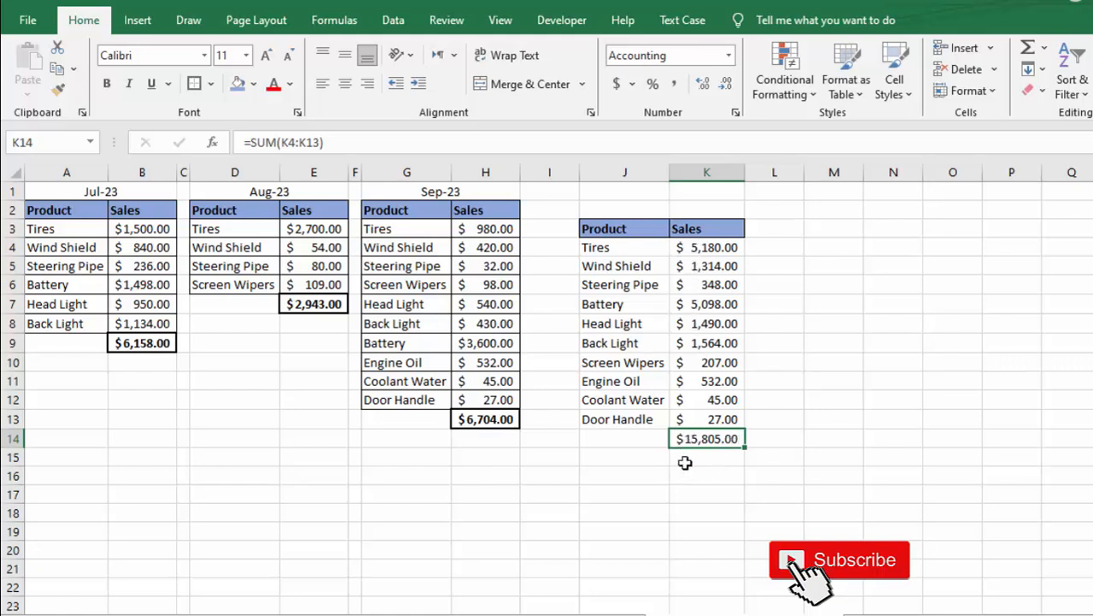
{"action": "left_click", "coordinate": [485, 420]}
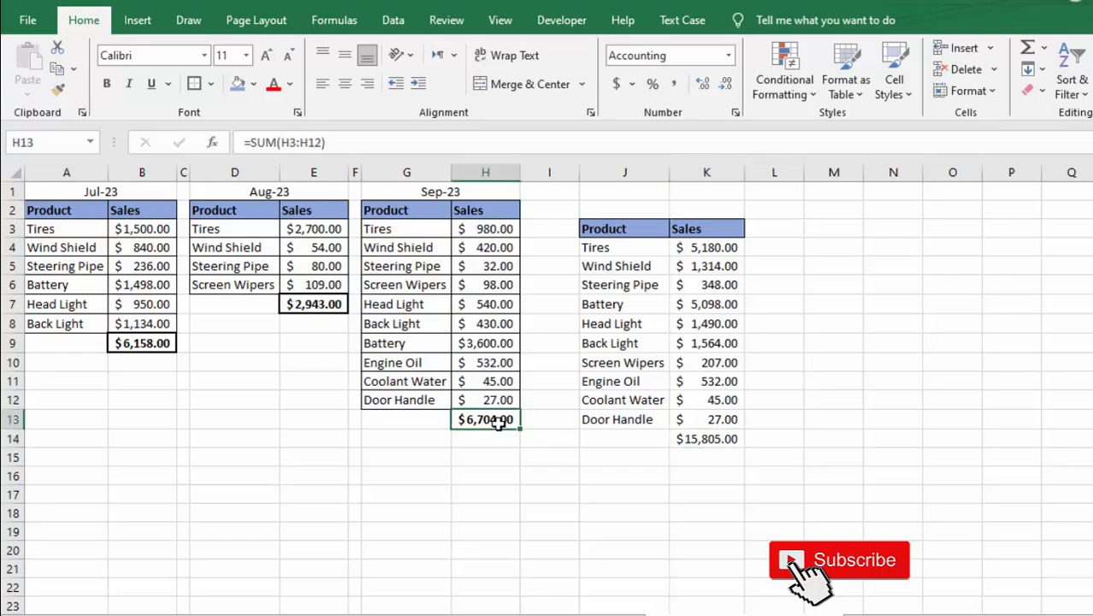
{"action": "left_click", "coordinate": [313, 303]}
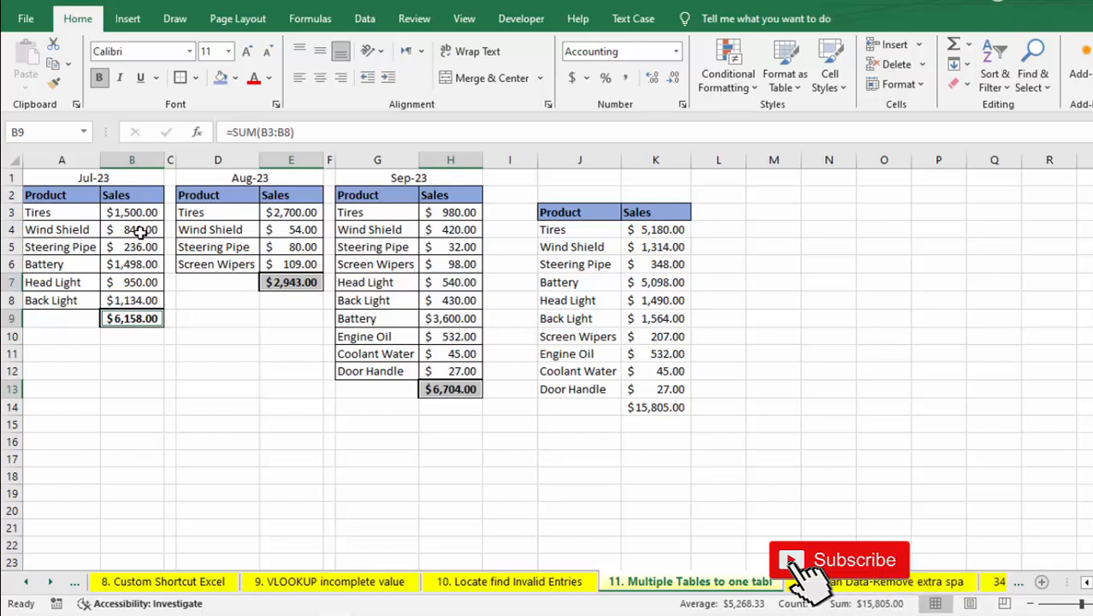
{"action": "left_click", "coordinate": [132, 211]}
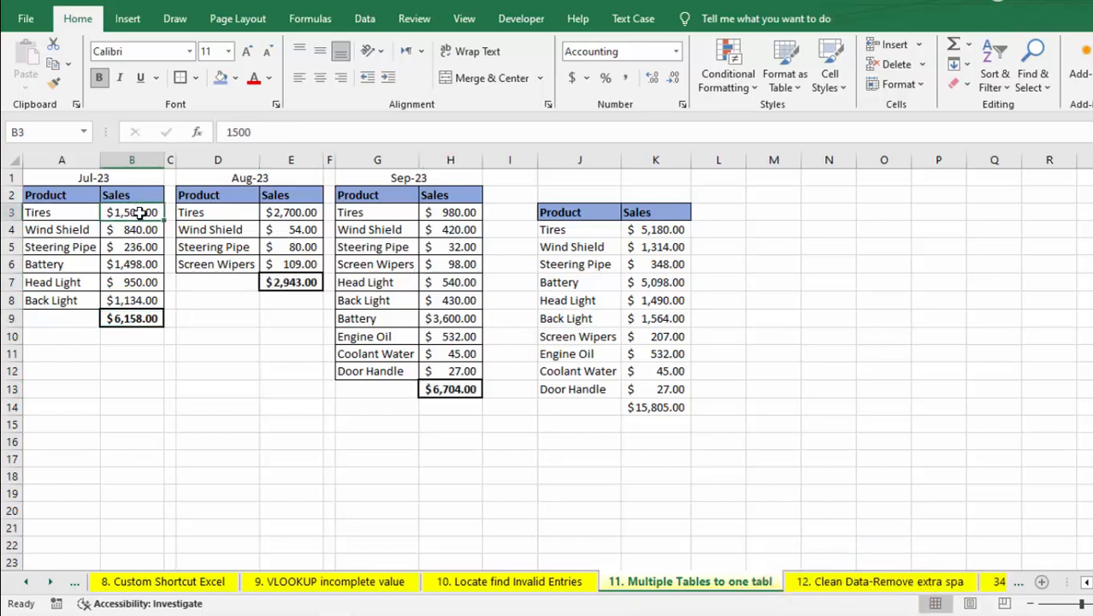
{"action": "left_click_drag", "start_coordinate": [131, 211], "coordinate": [376, 211]}
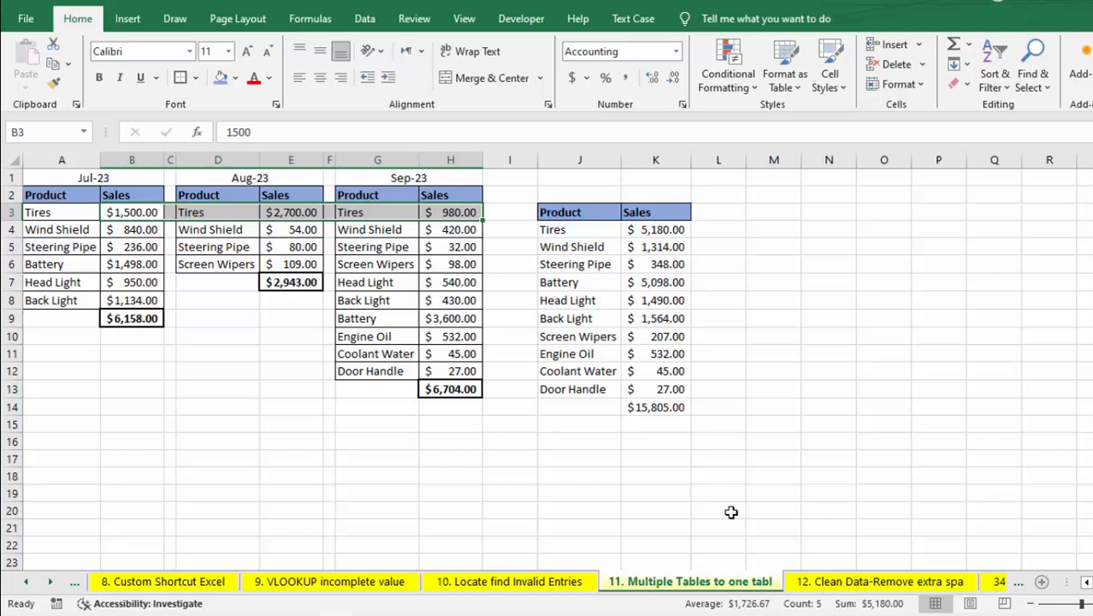
{"action": "mouse_move", "coordinate": [805, 469]}
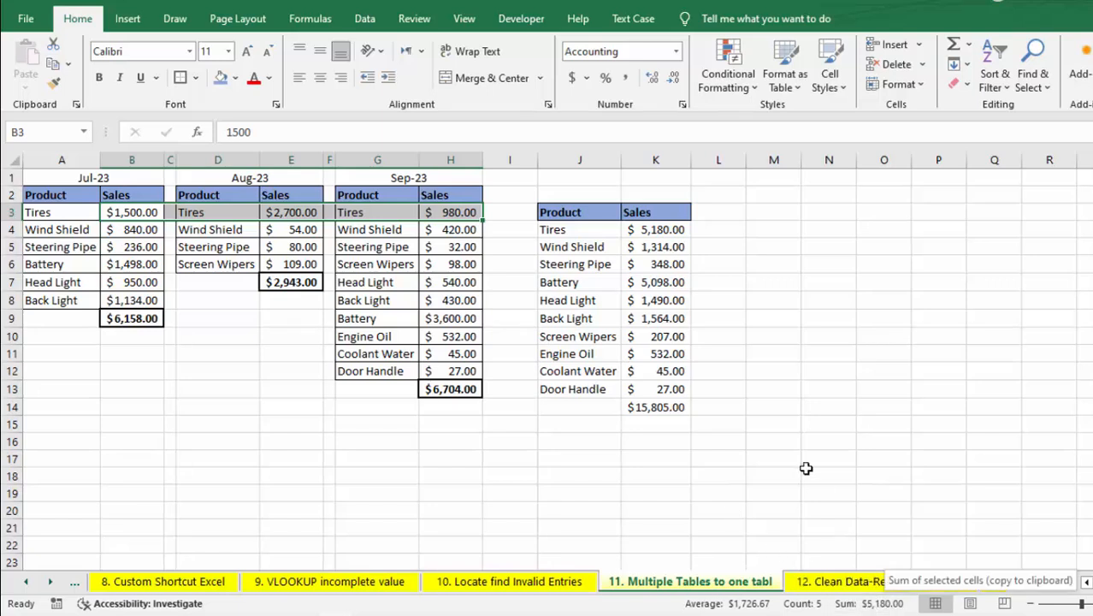
{"action": "left_click", "coordinate": [656, 229]}
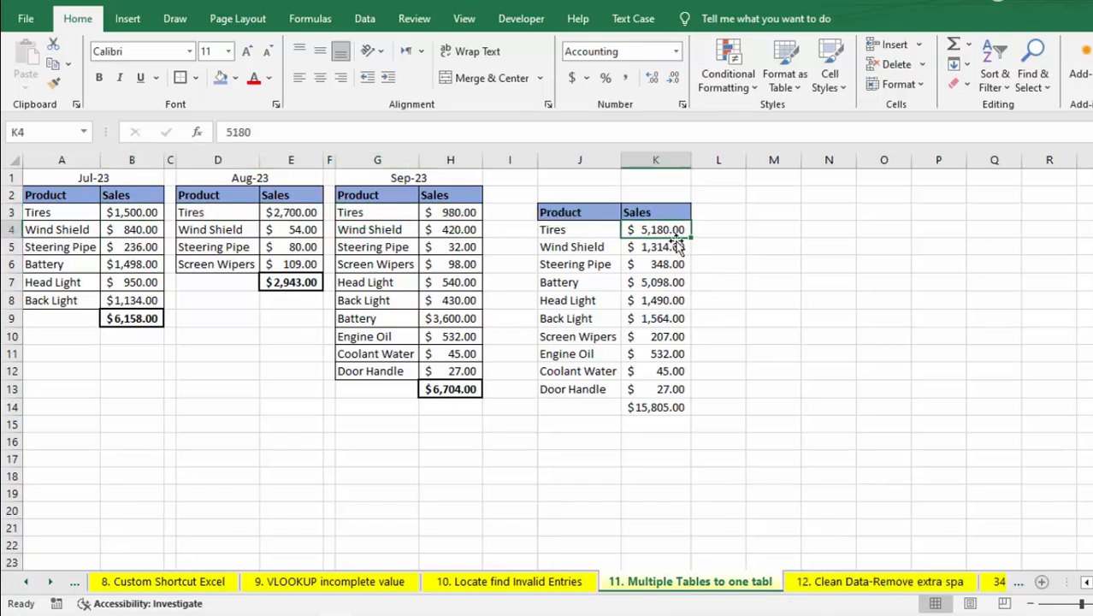
{"action": "left_click", "coordinate": [719, 407]}
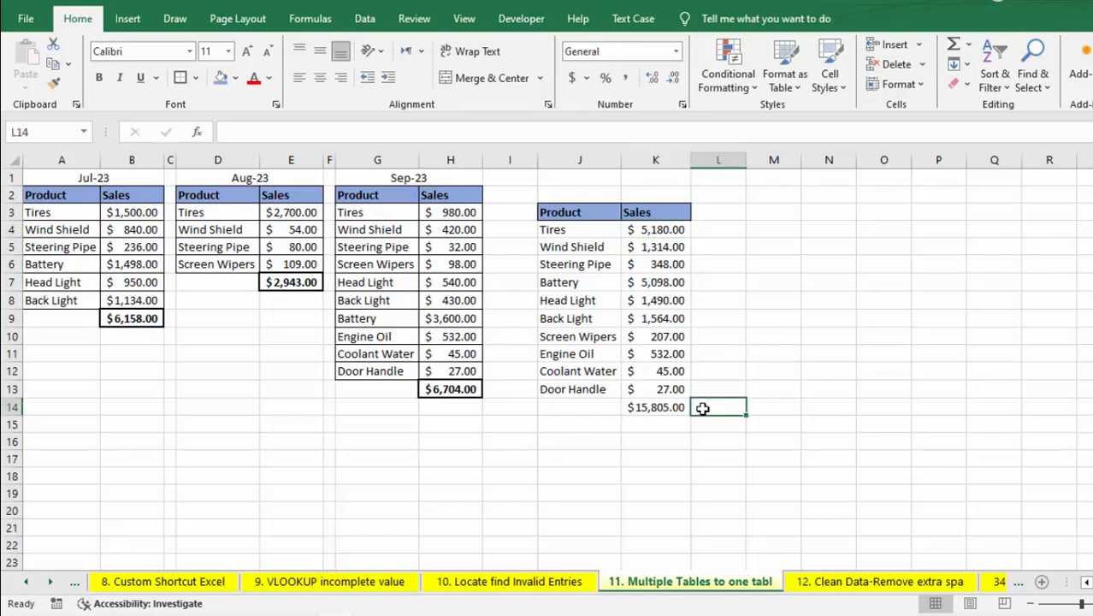